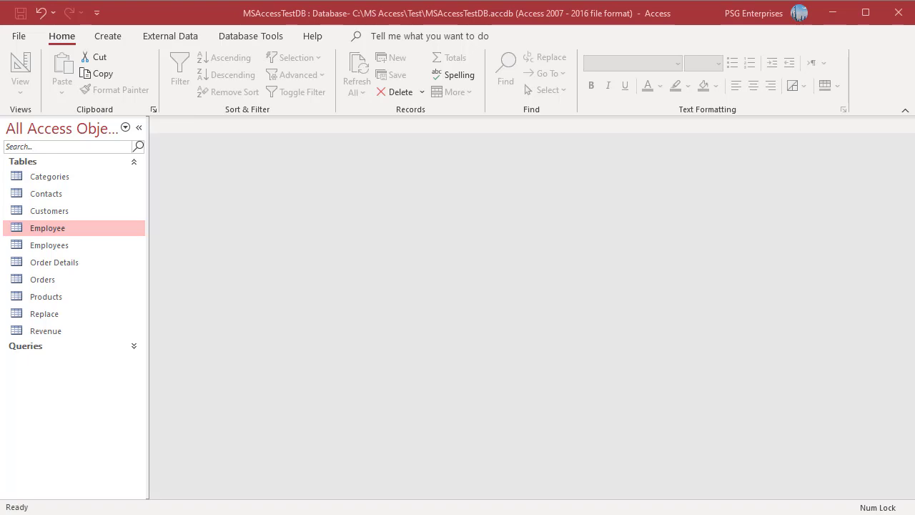
Step: Open the Employee table in Datasheet View to see its 21 records
{"action": "double_click", "coordinate": [47, 228]}
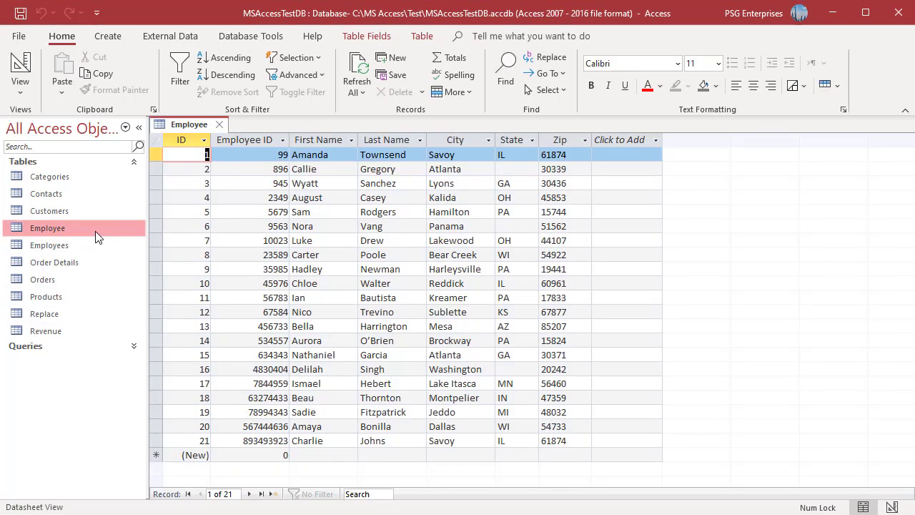
{"action": "mouse_move", "coordinate": [110, 450]}
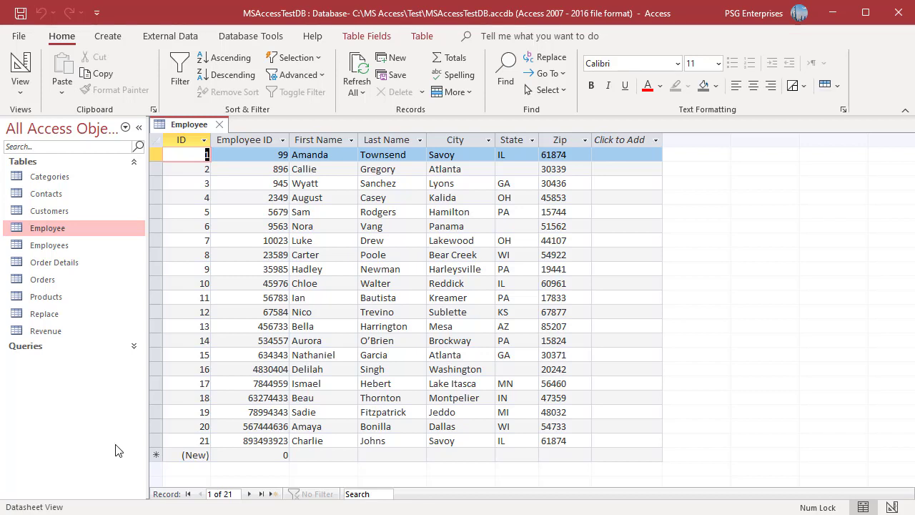
{"action": "mouse_move", "coordinate": [102, 427]}
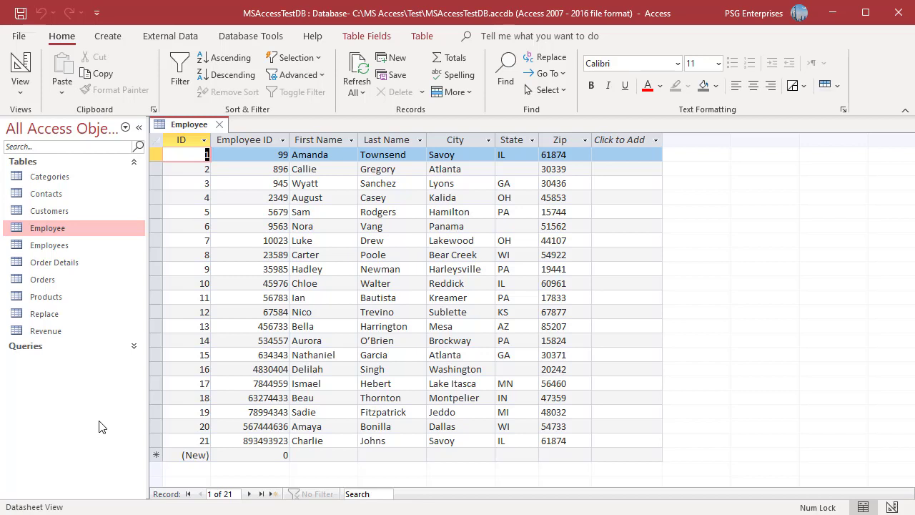
Step: Change the Employee ID data type to Short Text in Design View and save the table
{"action": "right_click", "coordinate": [47, 227]}
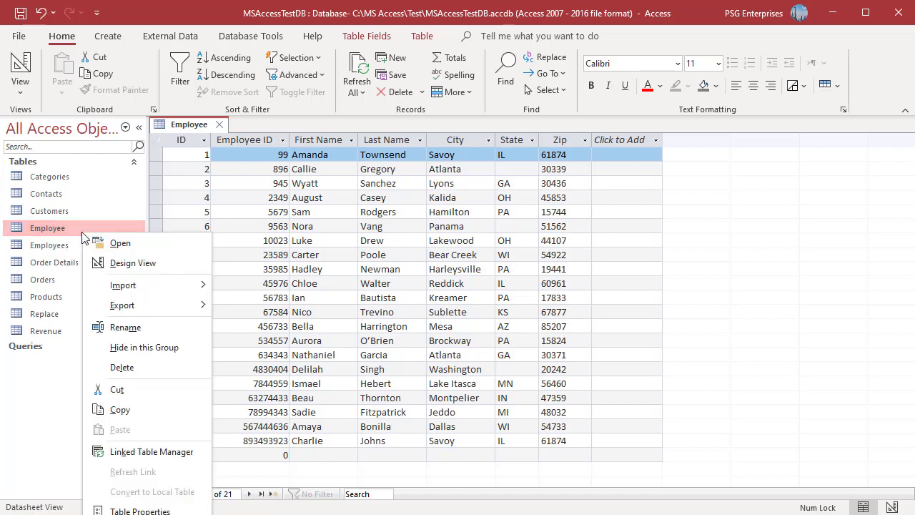
{"action": "left_click", "coordinate": [132, 262]}
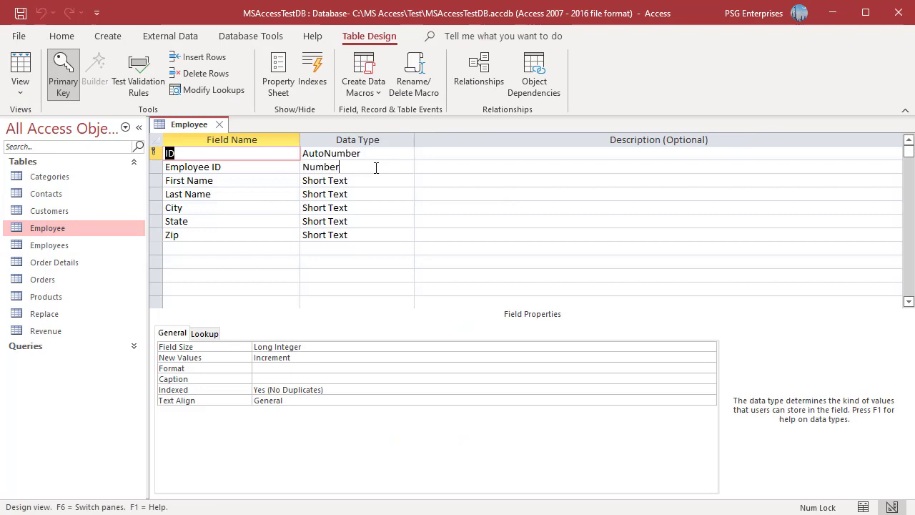
{"action": "left_click", "coordinate": [408, 167]}
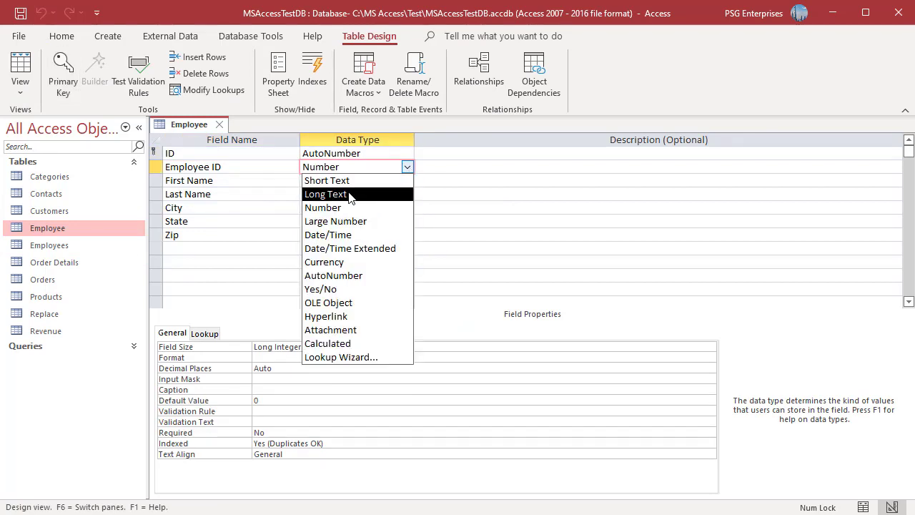
{"action": "left_click", "coordinate": [326, 180]}
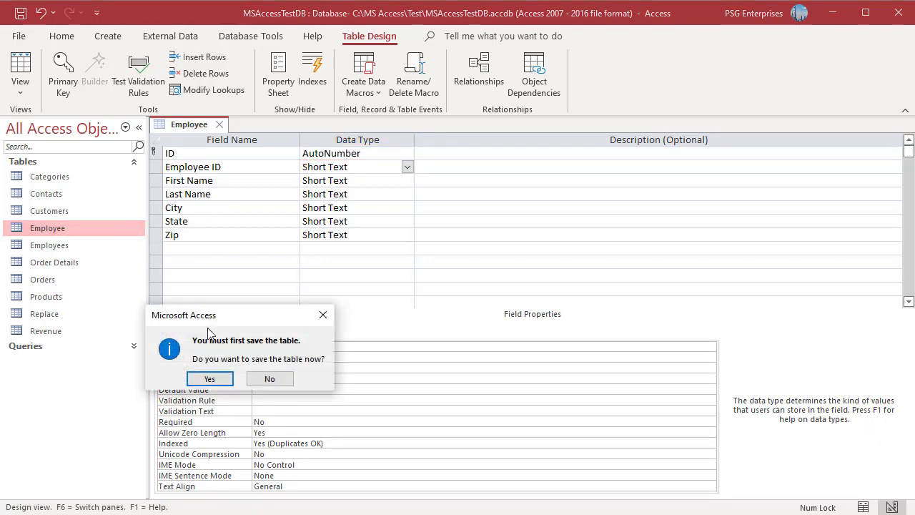
{"action": "left_click", "coordinate": [209, 378]}
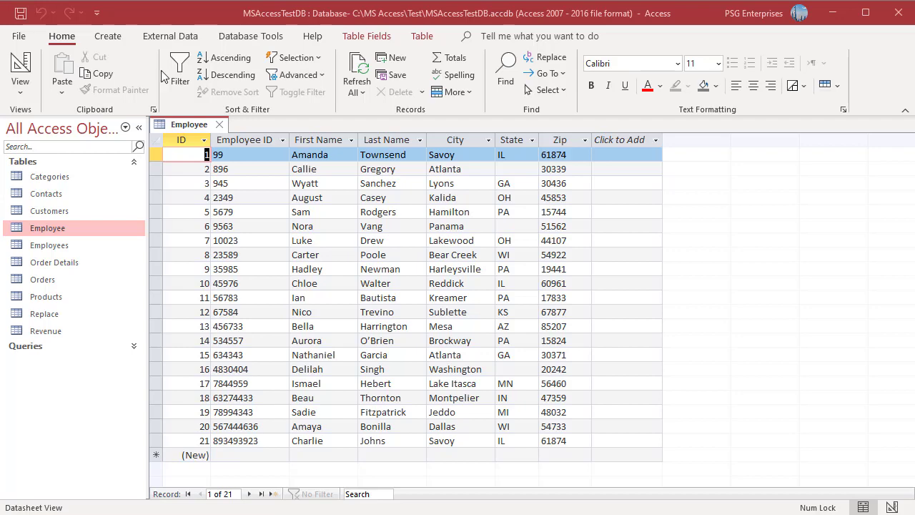
Step: Create a Query Design on the Employee table, make it an Update query, and add Employee ID
{"action": "left_click", "coordinate": [108, 35]}
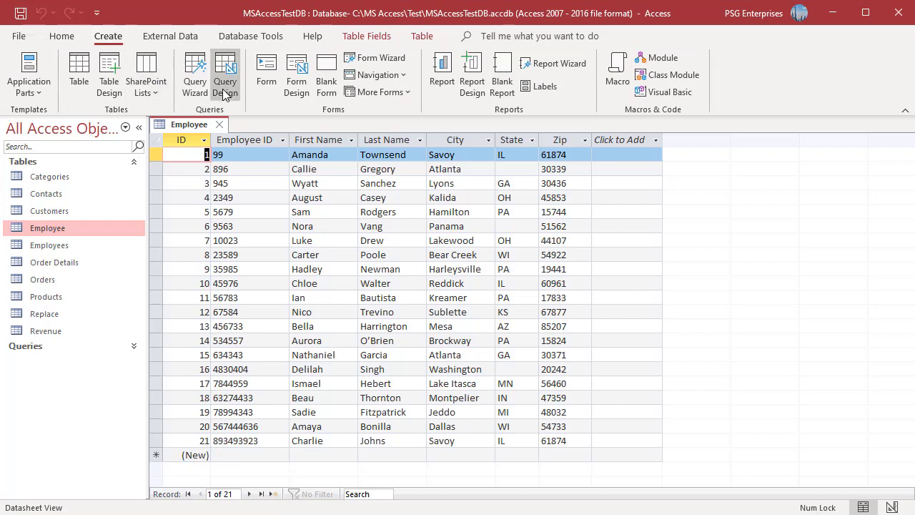
{"action": "left_click", "coordinate": [225, 72]}
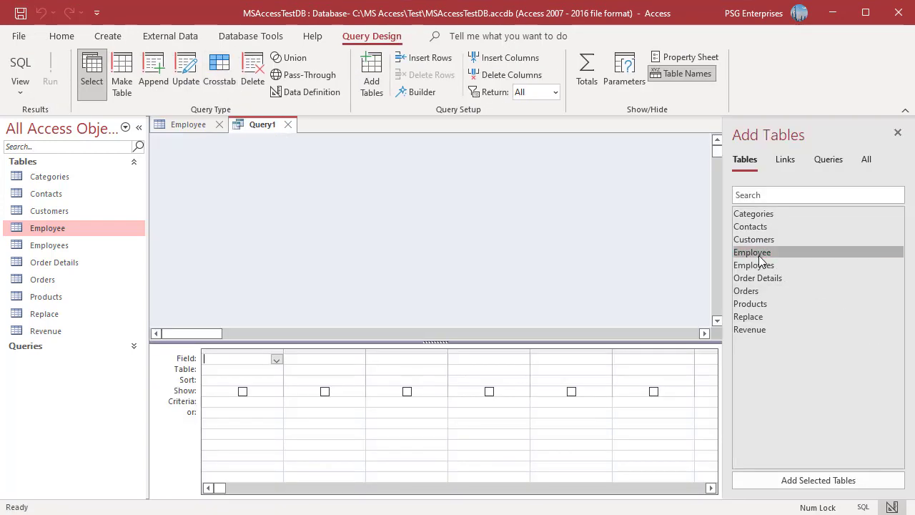
{"action": "double_click", "coordinate": [752, 252]}
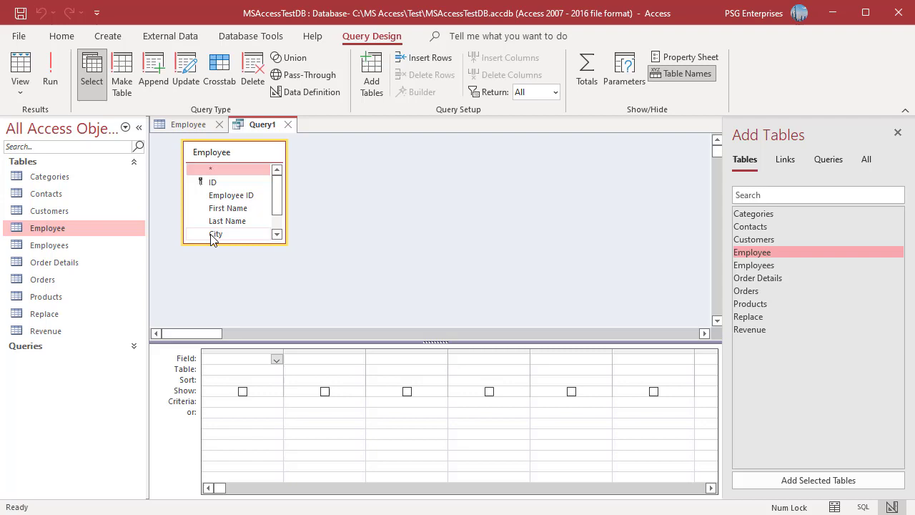
{"action": "mouse_move", "coordinate": [243, 252]}
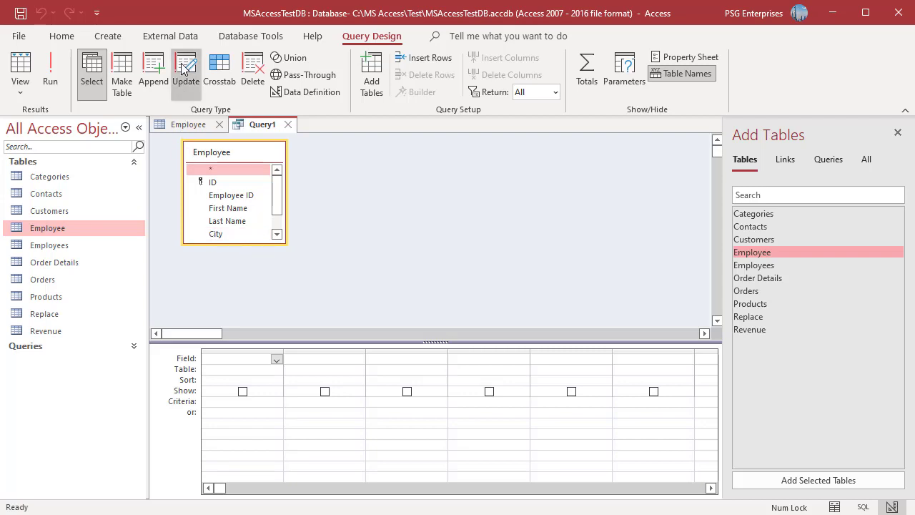
{"action": "left_click", "coordinate": [186, 68]}
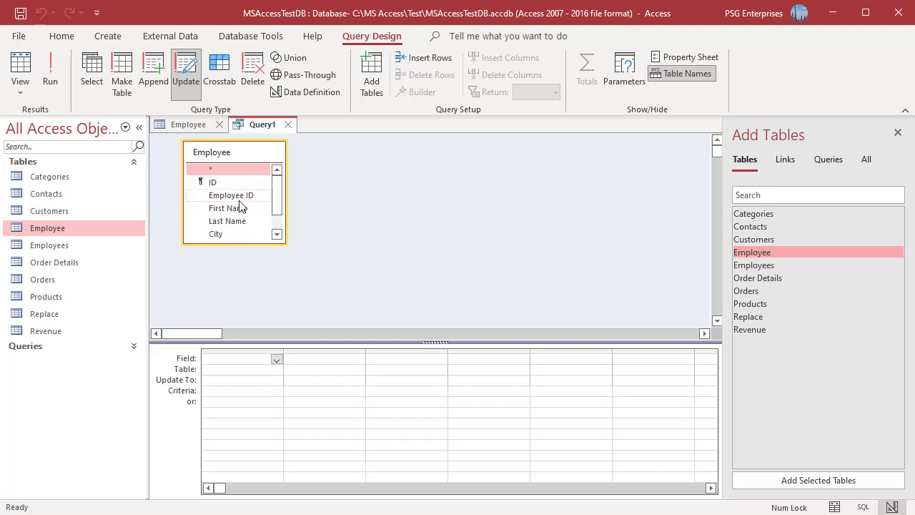
{"action": "double_click", "coordinate": [230, 194]}
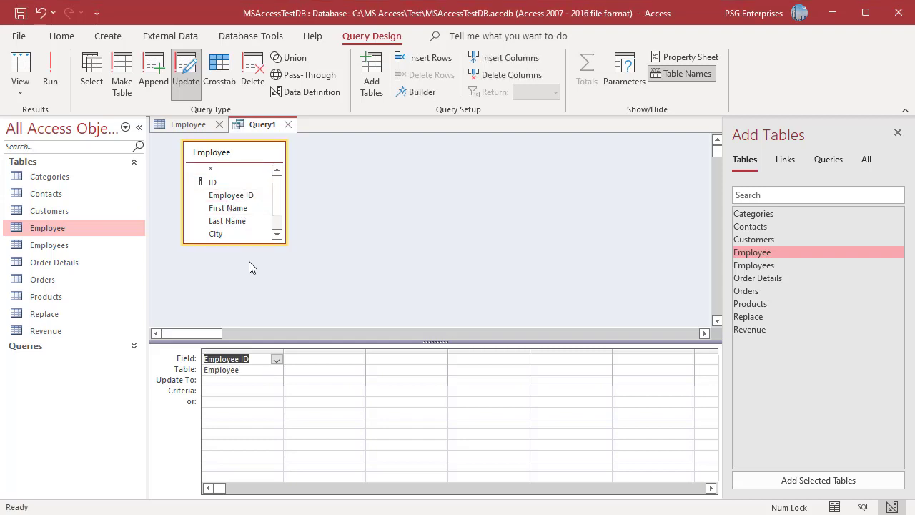
{"action": "right_click", "coordinate": [236, 390]}
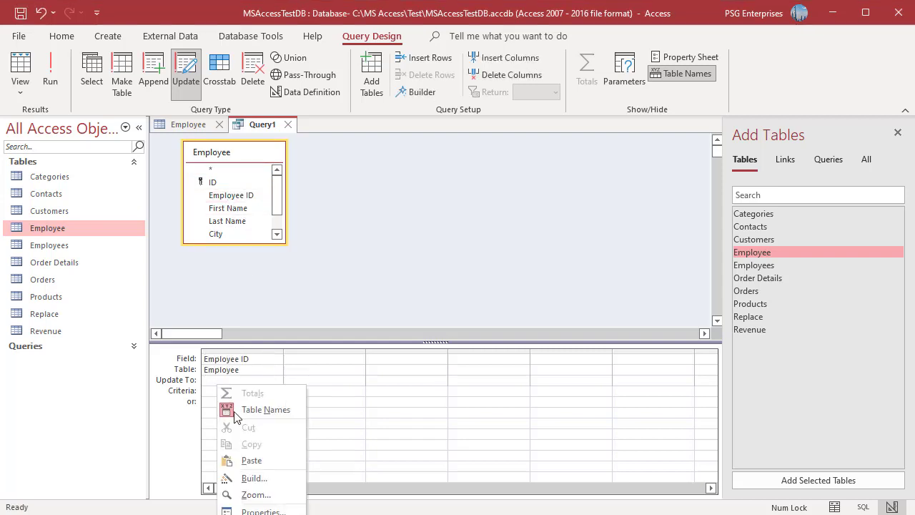
{"action": "left_click", "coordinate": [256, 495]}
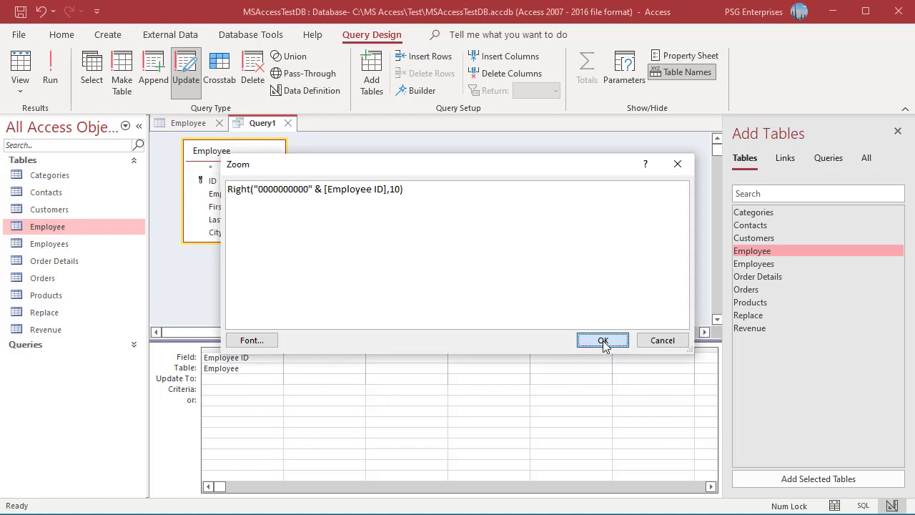
{"action": "left_click", "coordinate": [602, 339]}
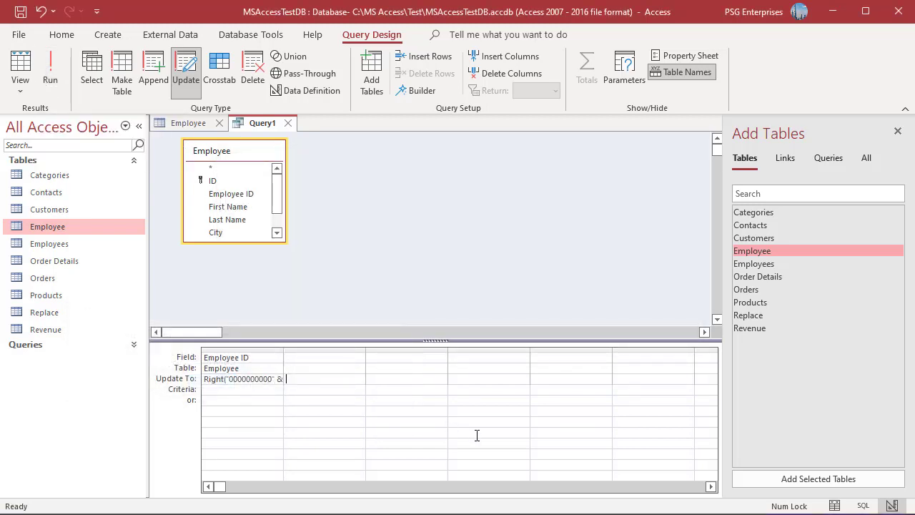
{"action": "mouse_move", "coordinate": [50, 68]}
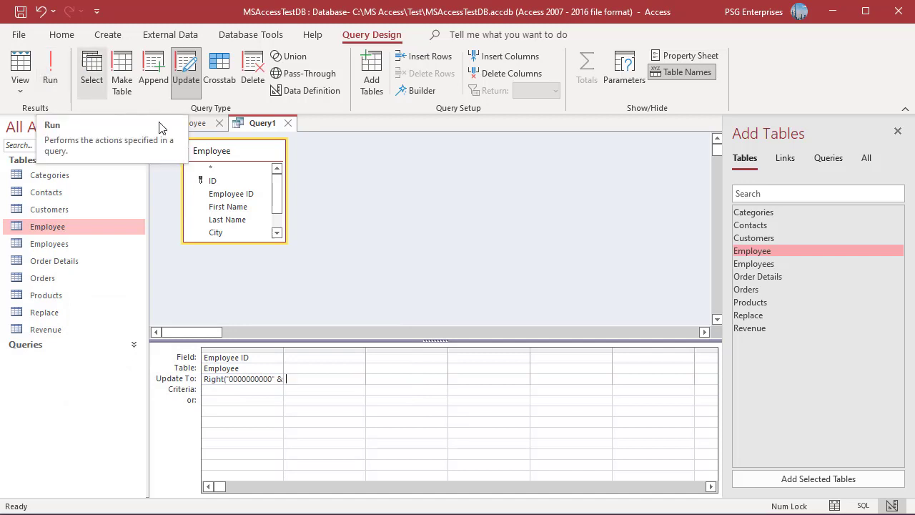
{"action": "left_click", "coordinate": [50, 68]}
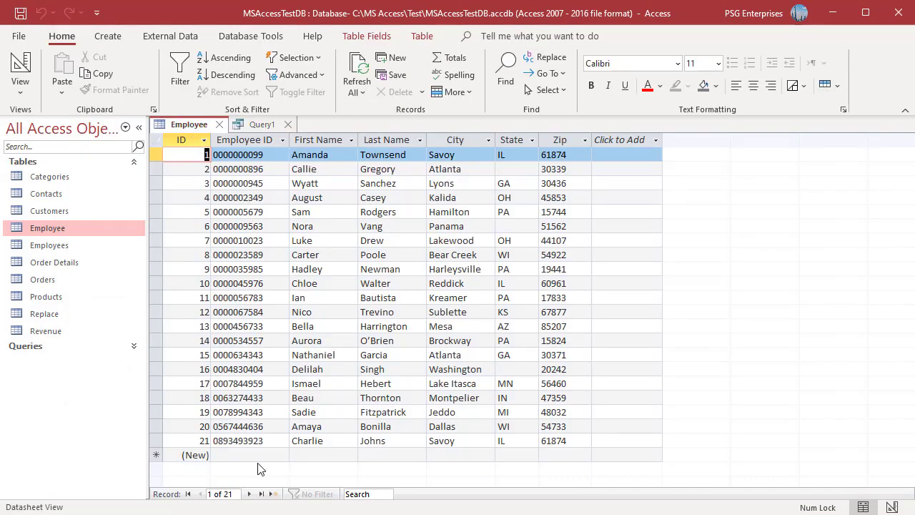